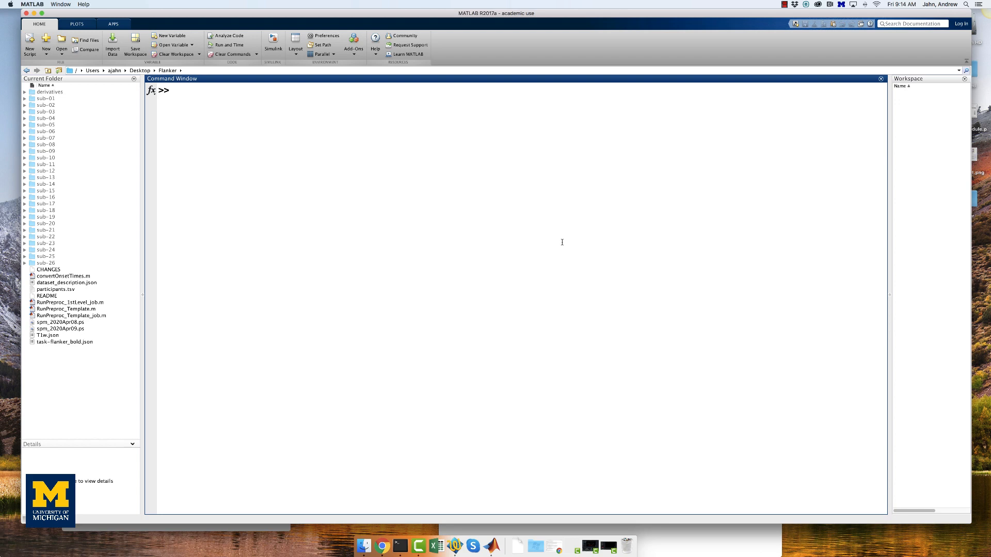
- Make the 2ndLevel_Inc-Con folder with mkdir and confirm it with a directory listing
text(pwd)
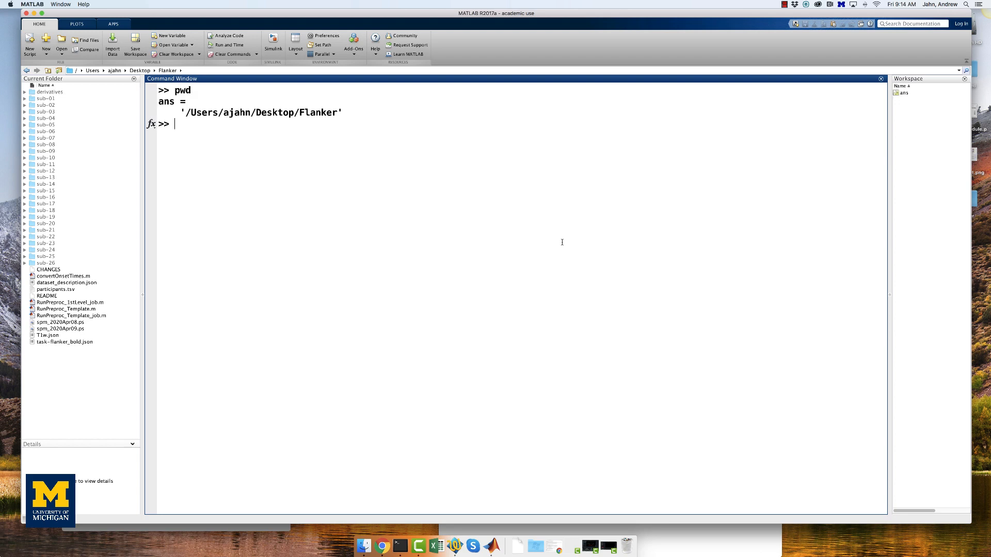
text(mkdir)
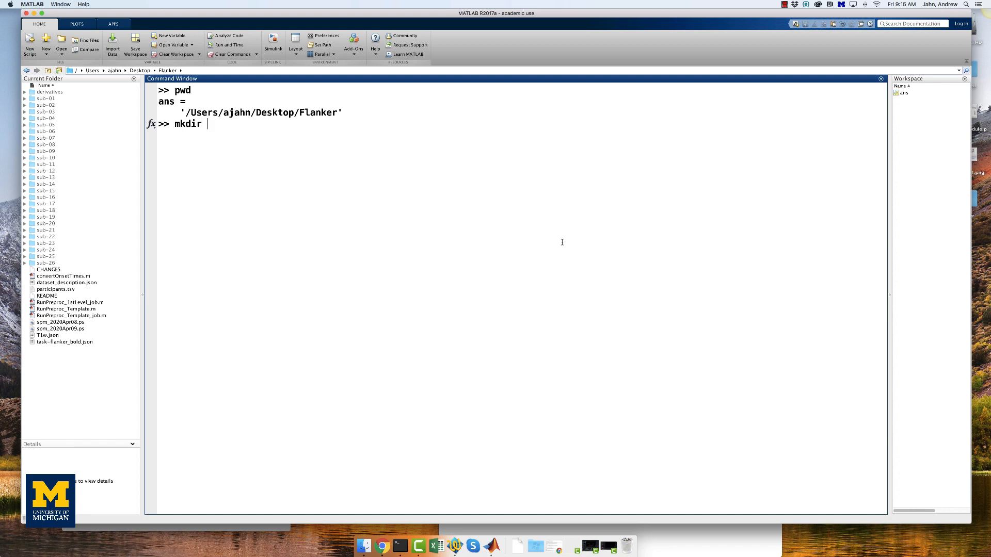
text(2ndLevel)
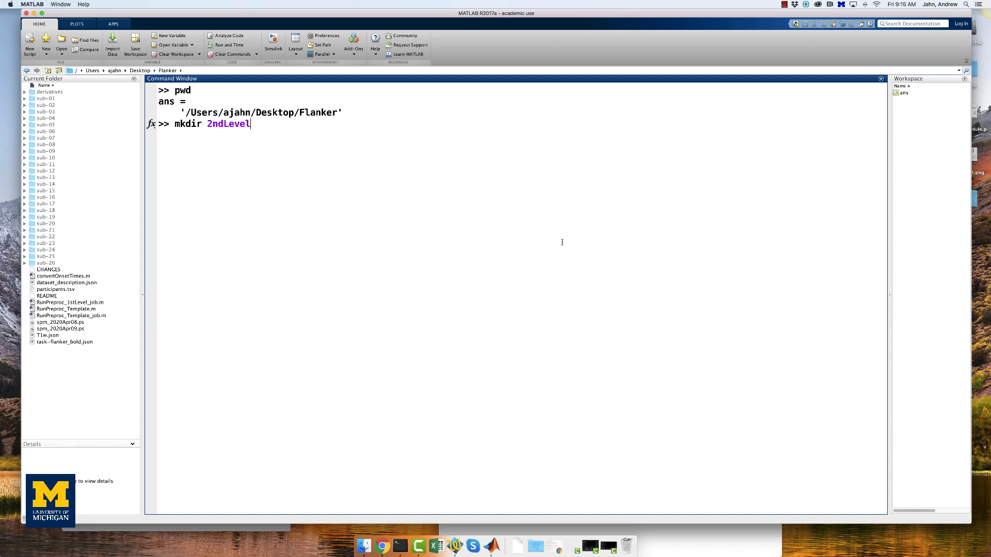
text(_Inc-Con)
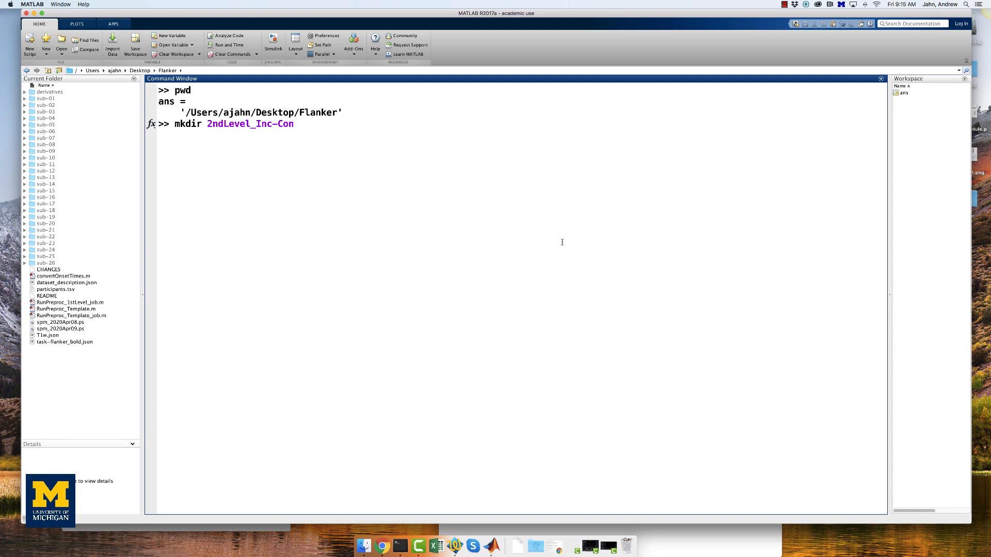
text(ls)
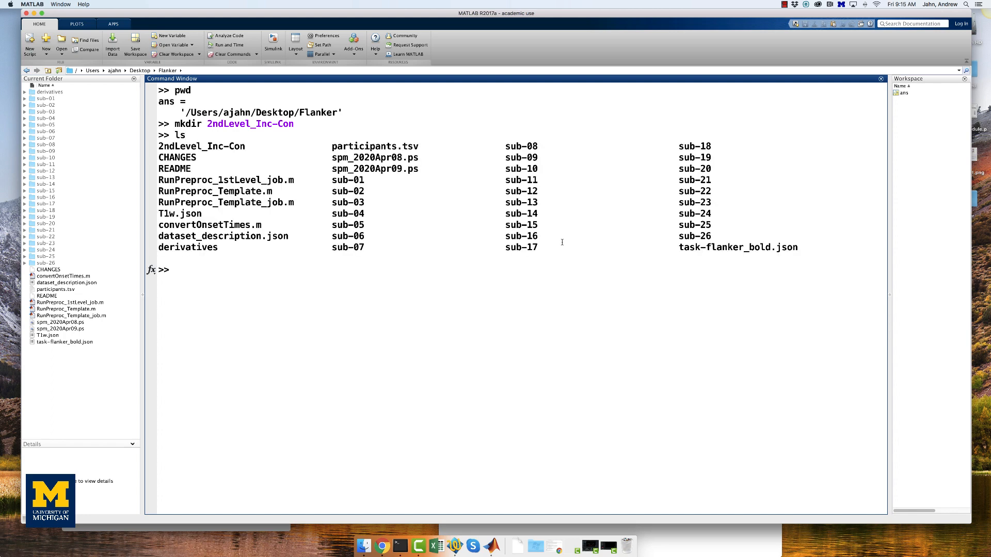
- Begin a second-level factorial design and review its one-sample t-test, directory and scans settings
double_click(201, 146)
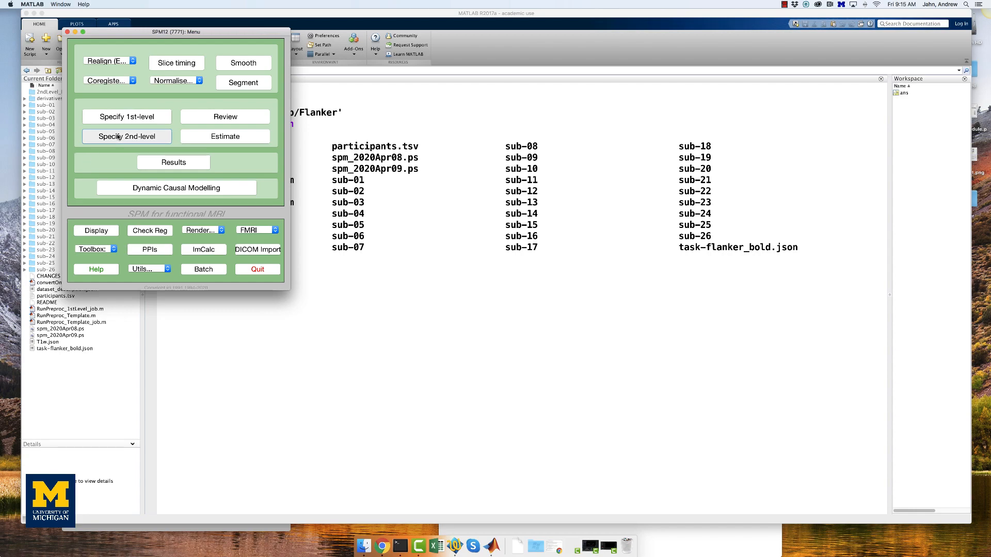
click(126, 137)
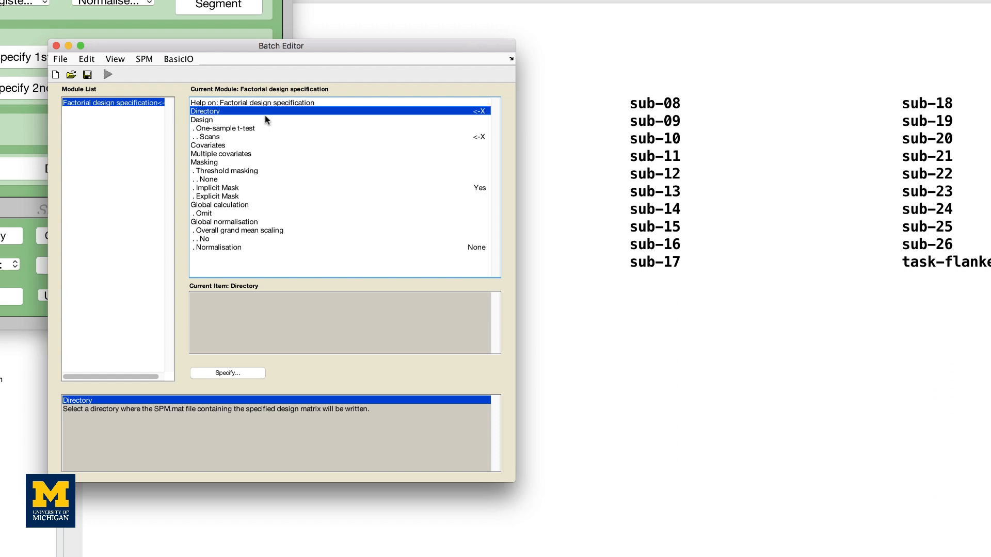
click(225, 127)
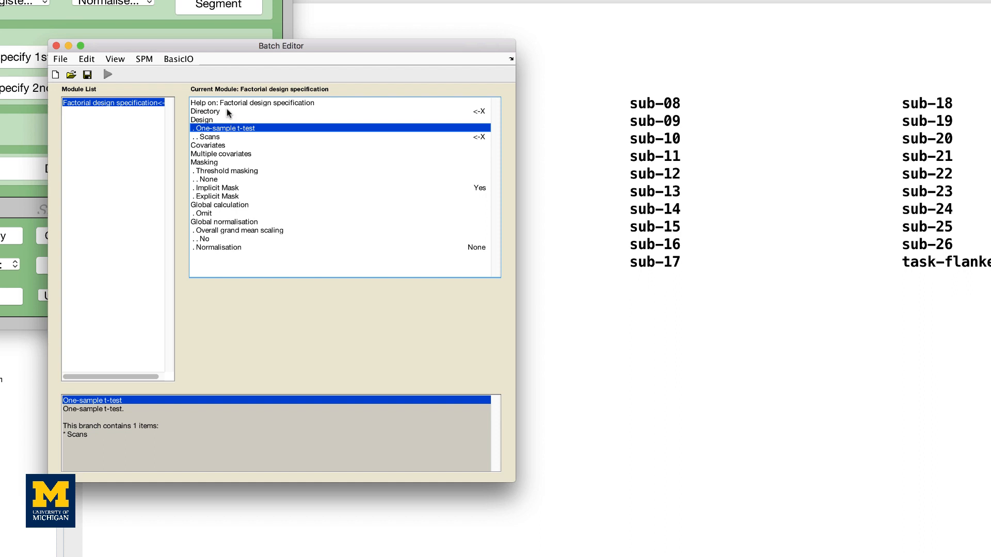
click(205, 111)
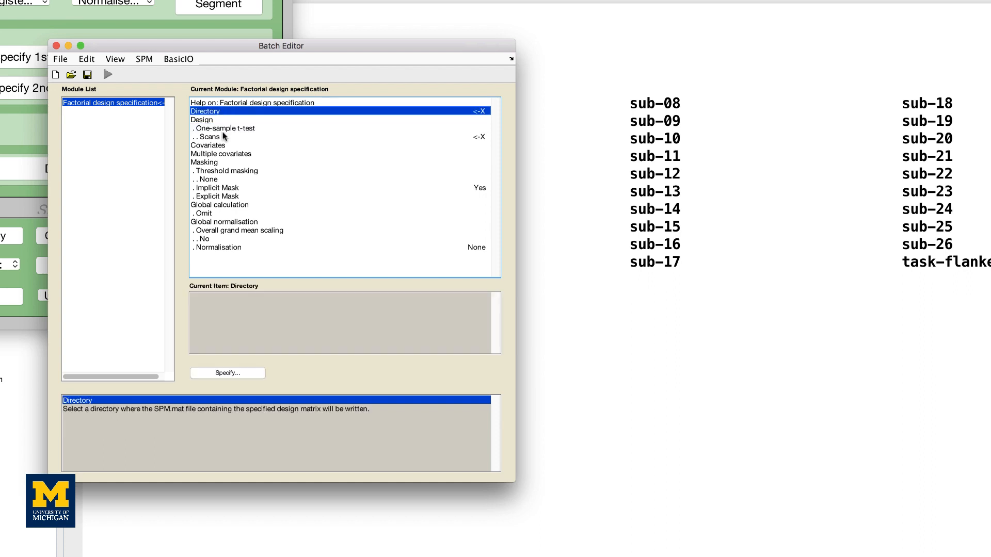
click(210, 137)
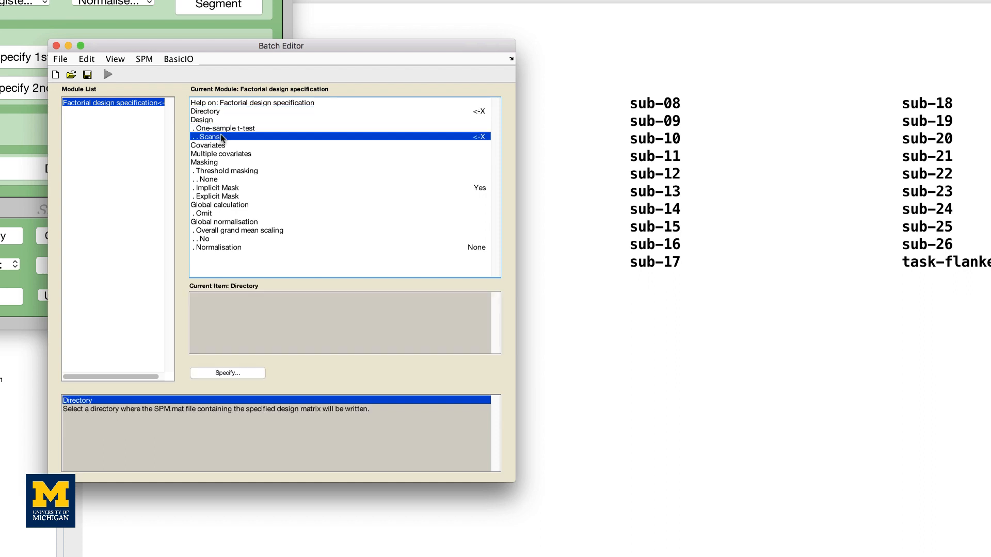
click(209, 138)
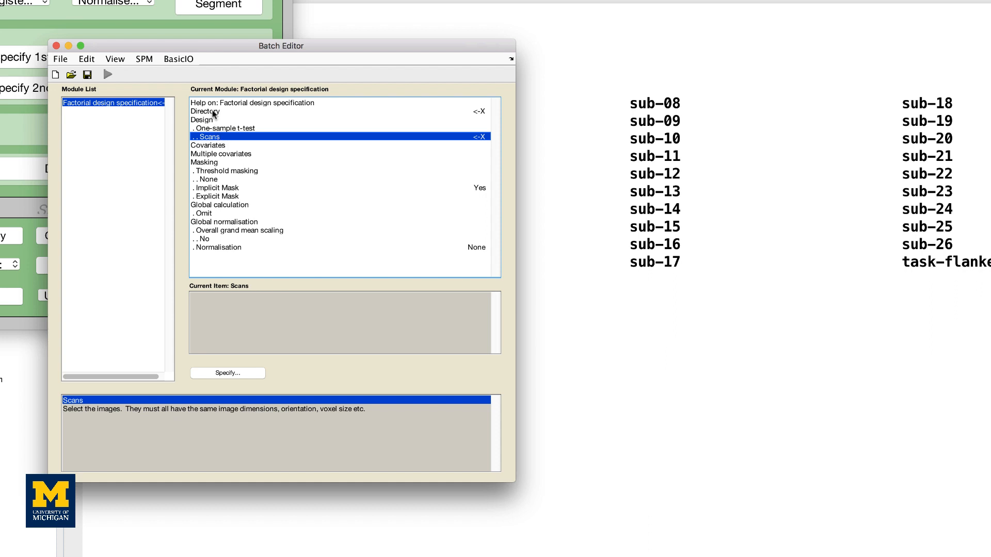
- Set the output directory to 2ndLevel_Inc-Con and move to the scans setting
click(204, 111)
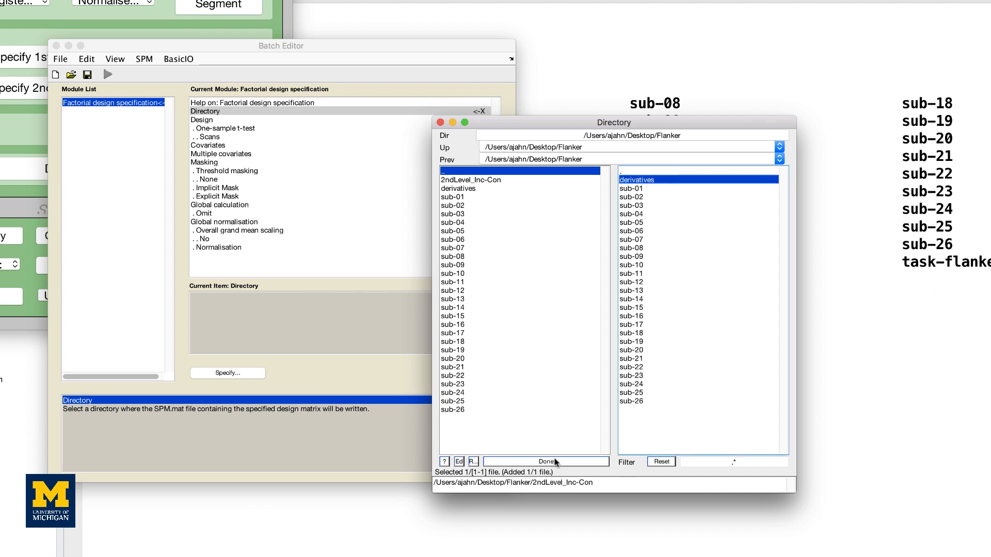
click(545, 462)
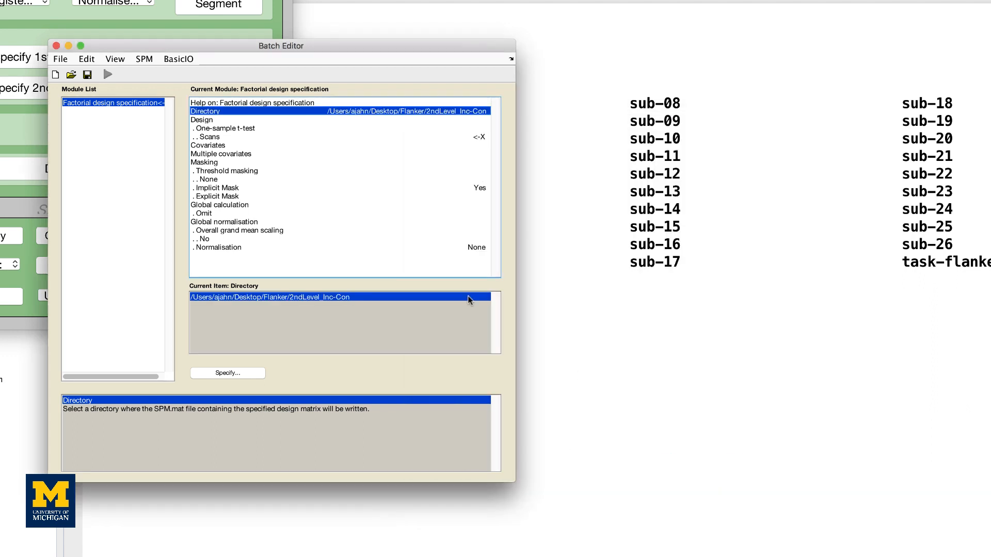
click(207, 137)
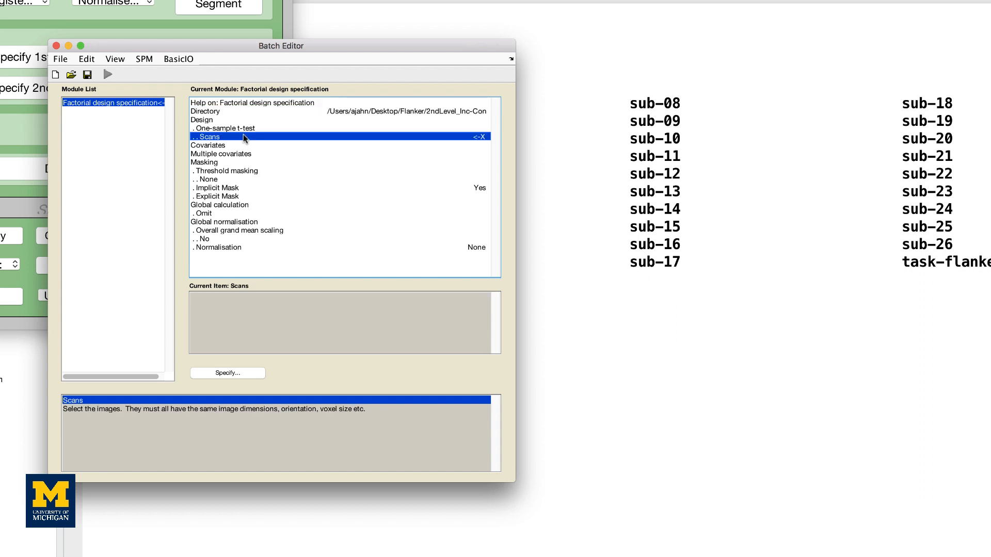
- Filter sub-01's 1stLevel folder for con_0001.* to select the 26 subjects' contrast images
click(227, 372)
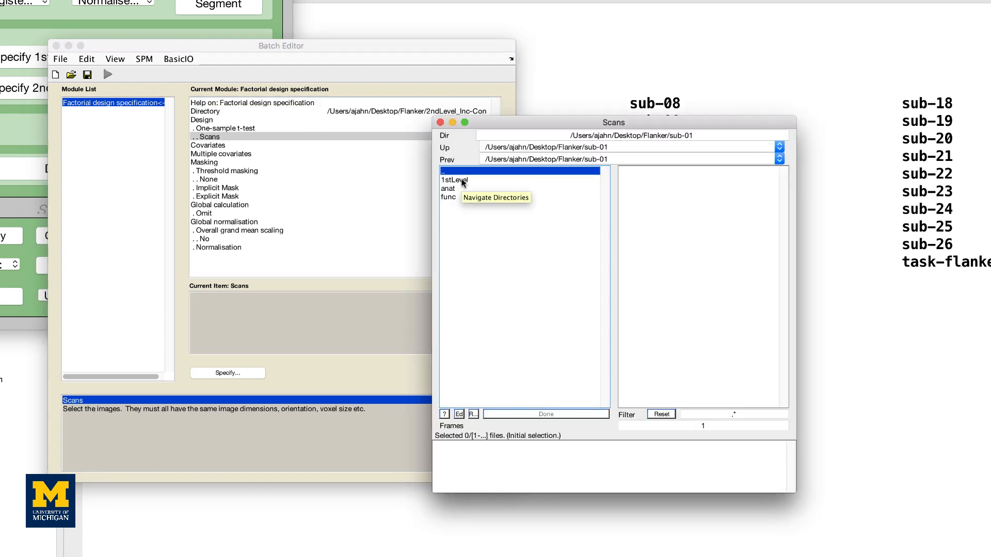
double_click(450, 180)
text(2/1stLevel)
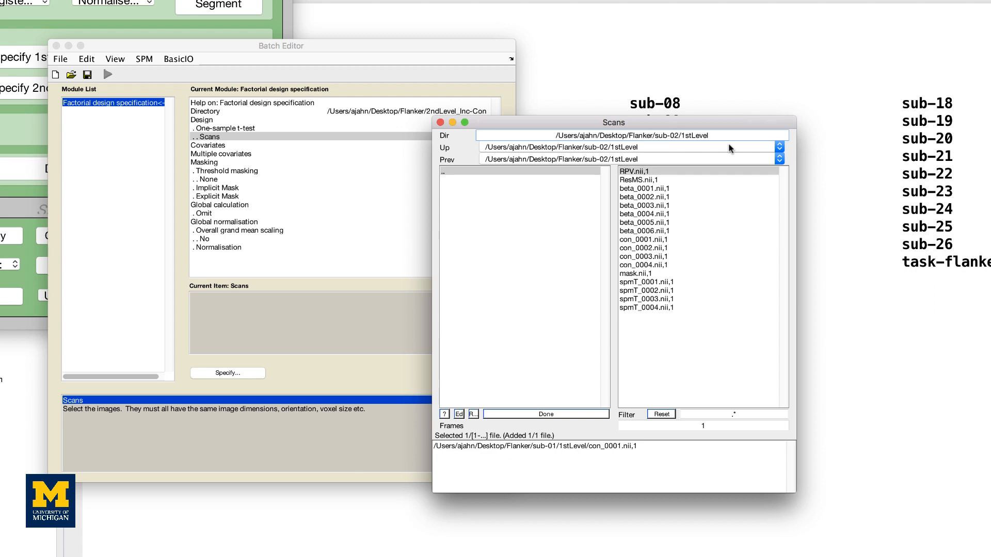
text(c*)
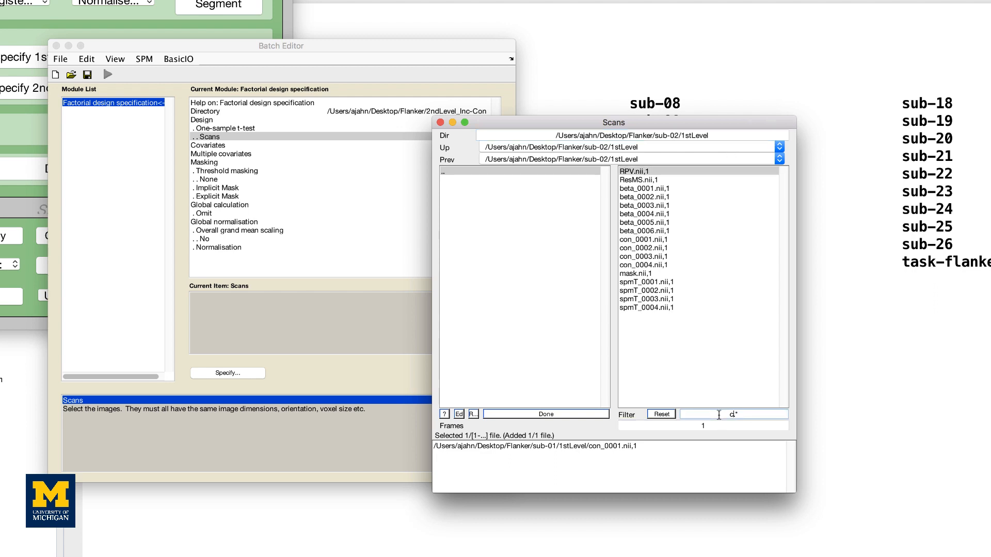
text(con_0001.*)
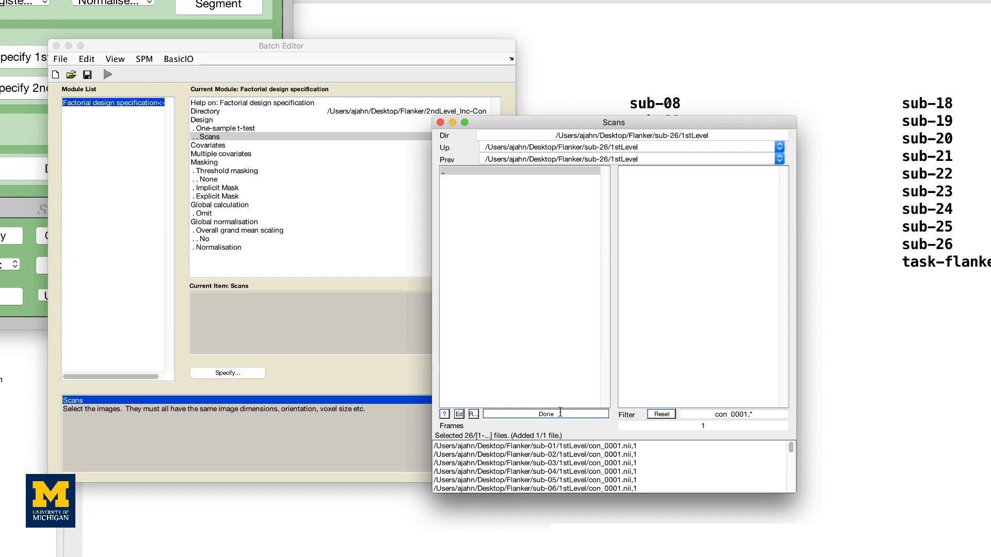
- Accept the 26 con_0001 images and run the factorial design specification
click(544, 413)
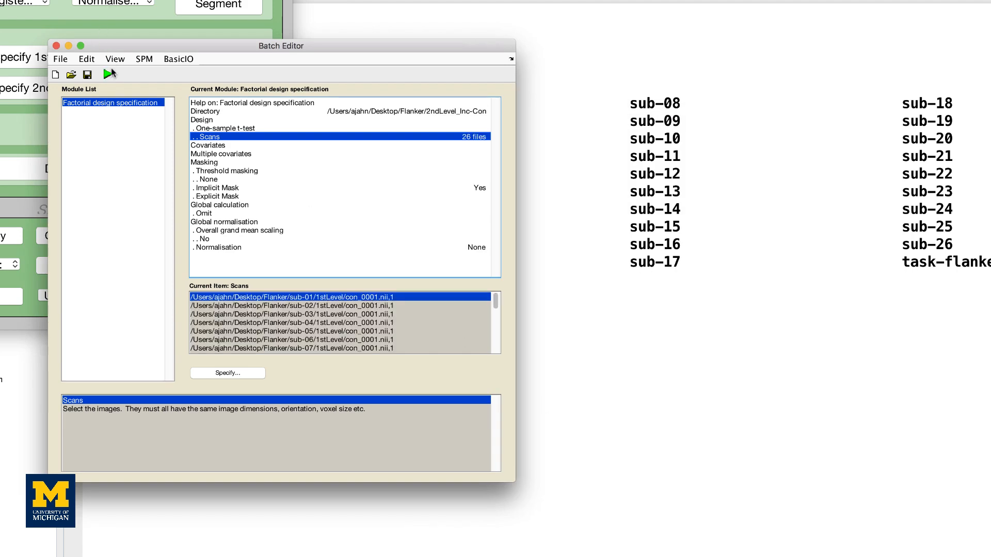
click(110, 74)
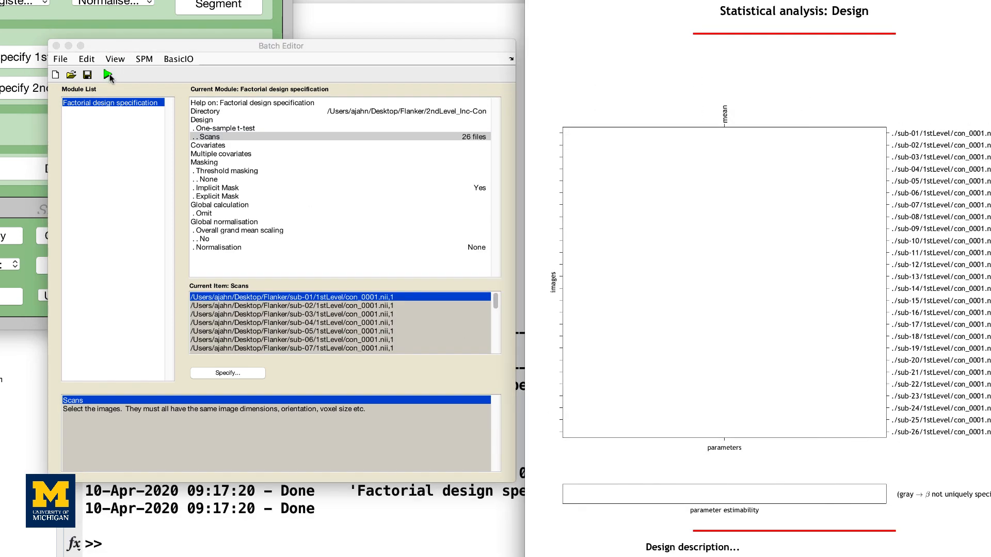
mouse_move(109, 74)
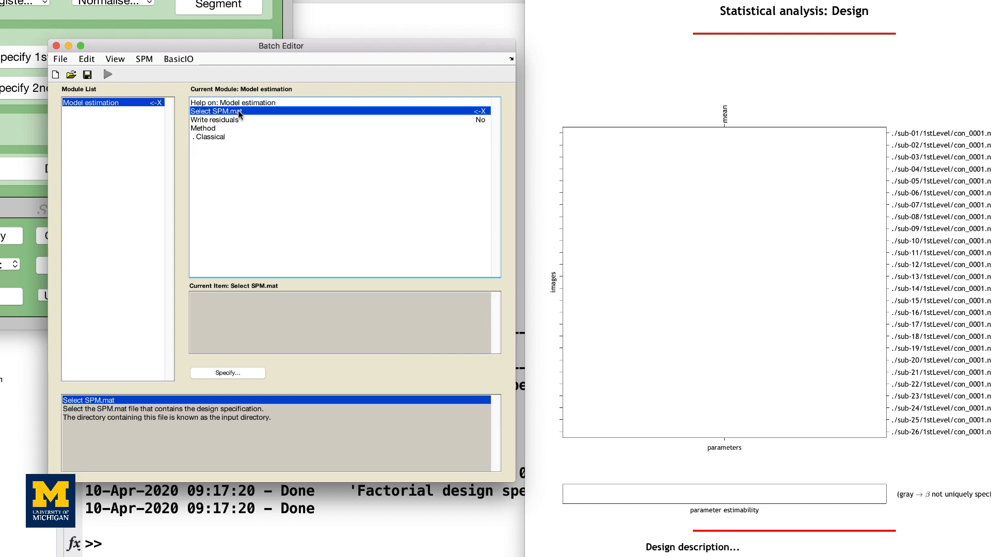
- Point model estimation at the SPM.mat in 2ndLevel_Inc-Con and run it
click(226, 373)
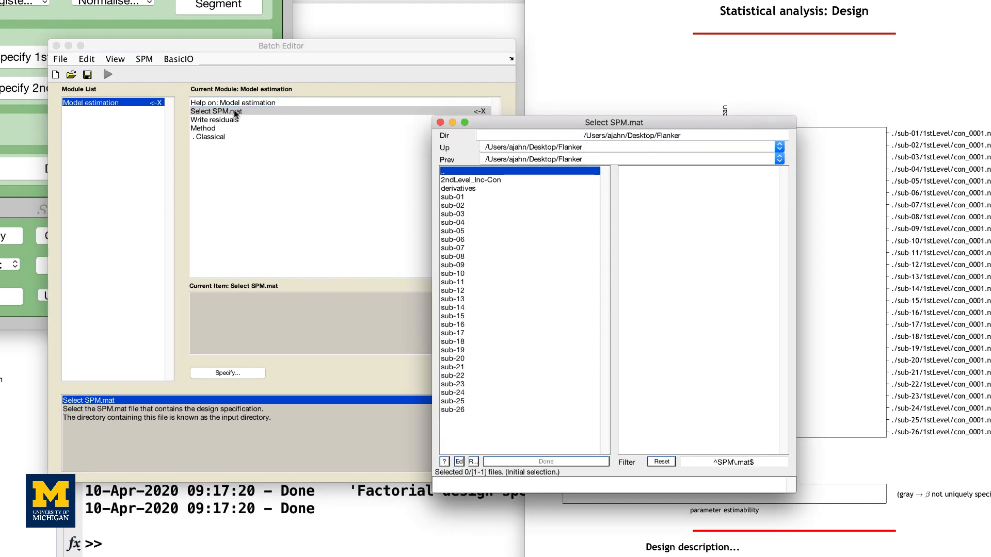
double_click(470, 180)
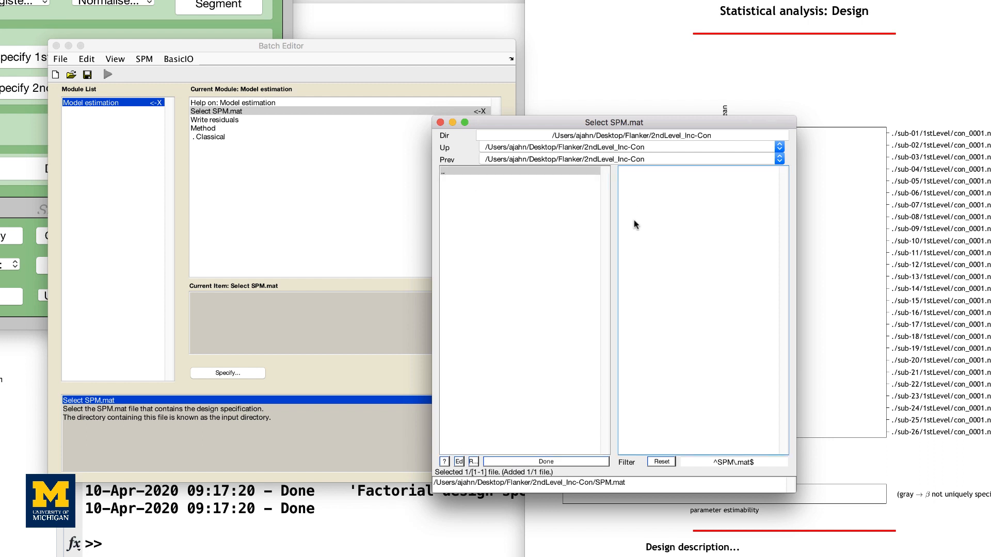
click(546, 462)
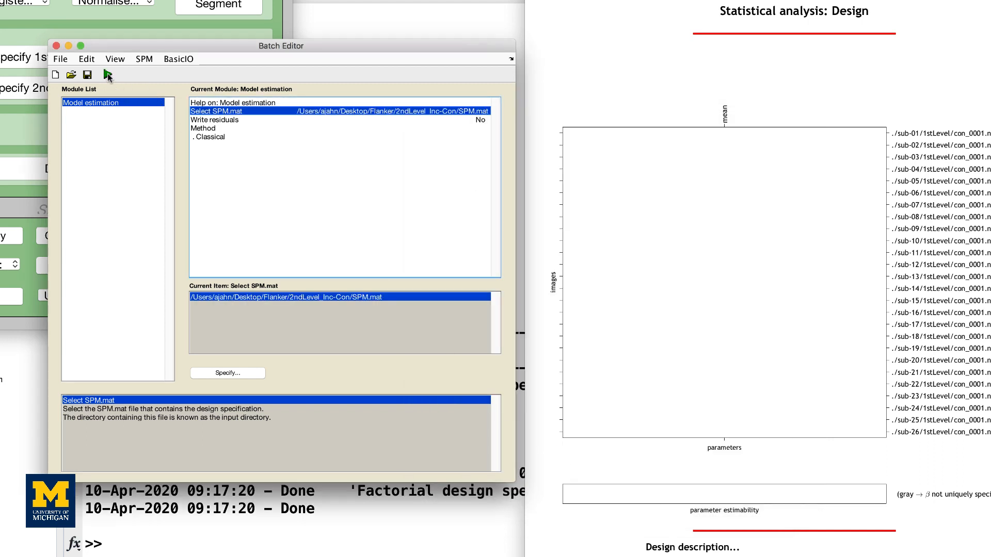
click(108, 74)
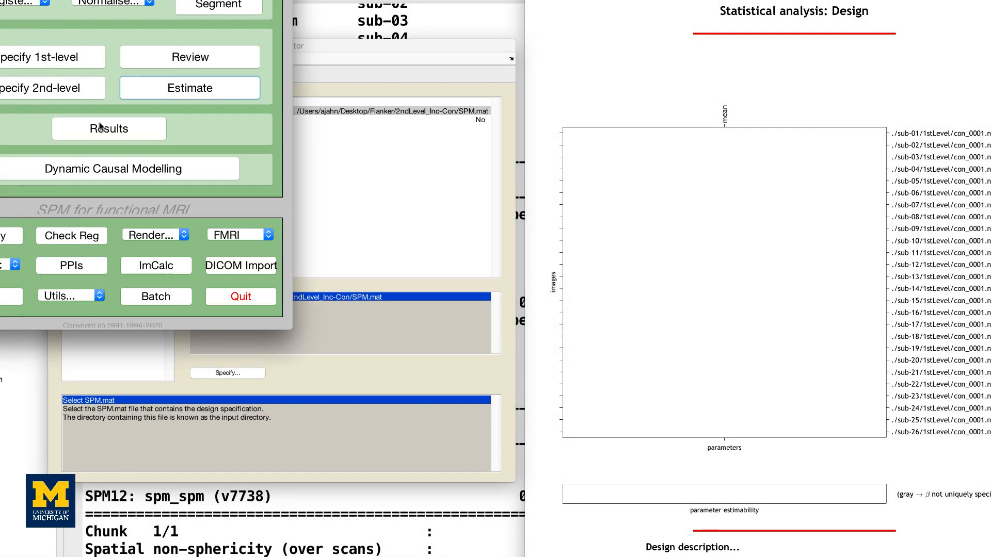
- Load the 2ndLevel_Inc-Con SPM.mat into the results contrast manager
click(108, 129)
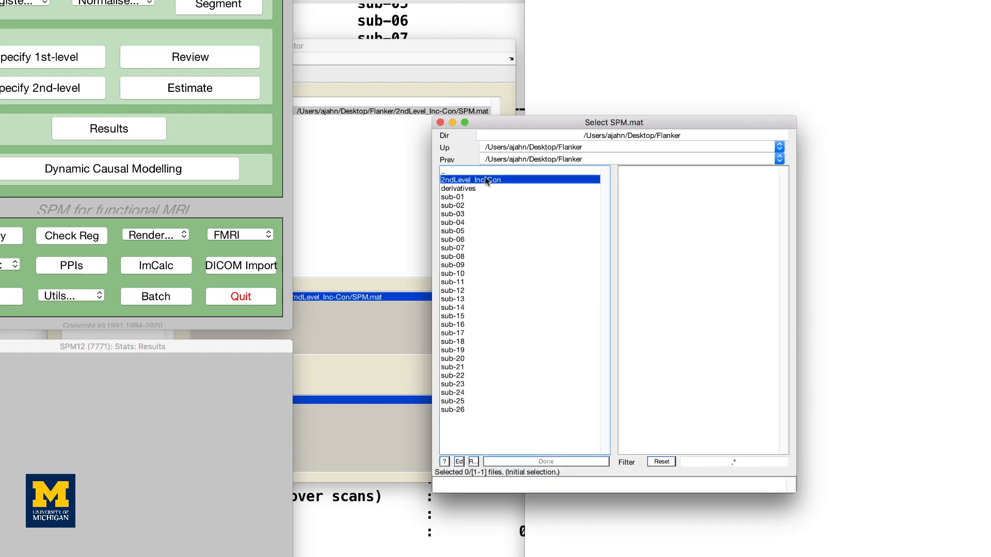
double_click(467, 180)
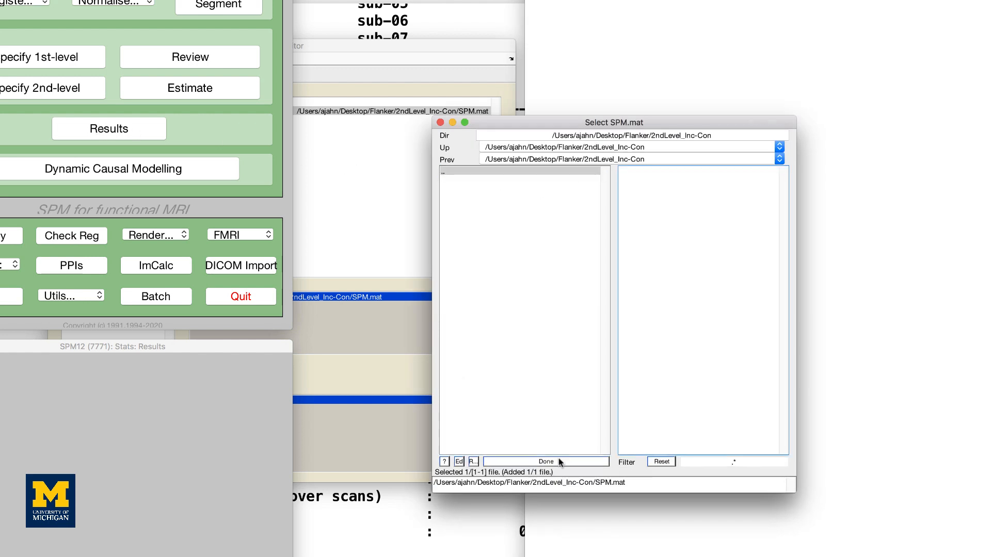
click(545, 461)
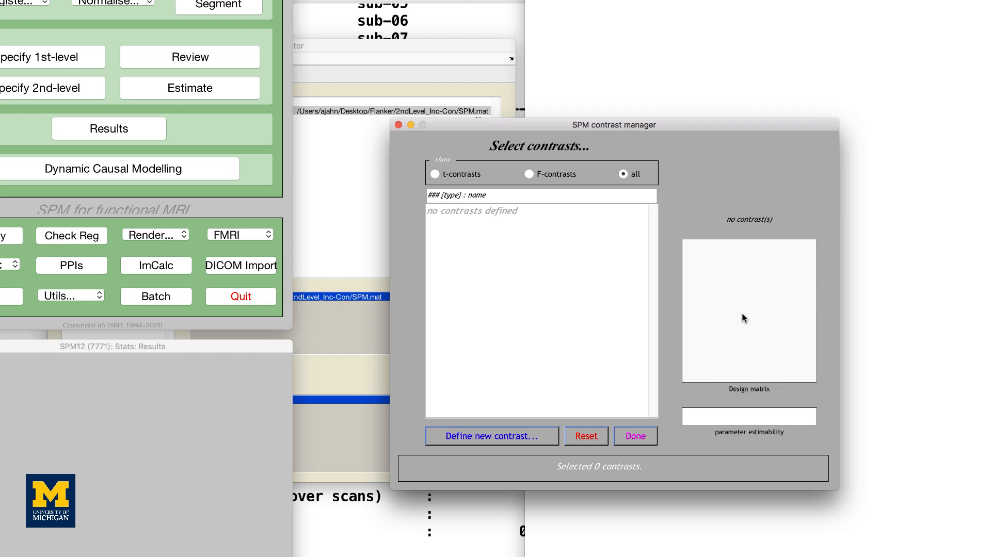
mouse_move(491, 436)
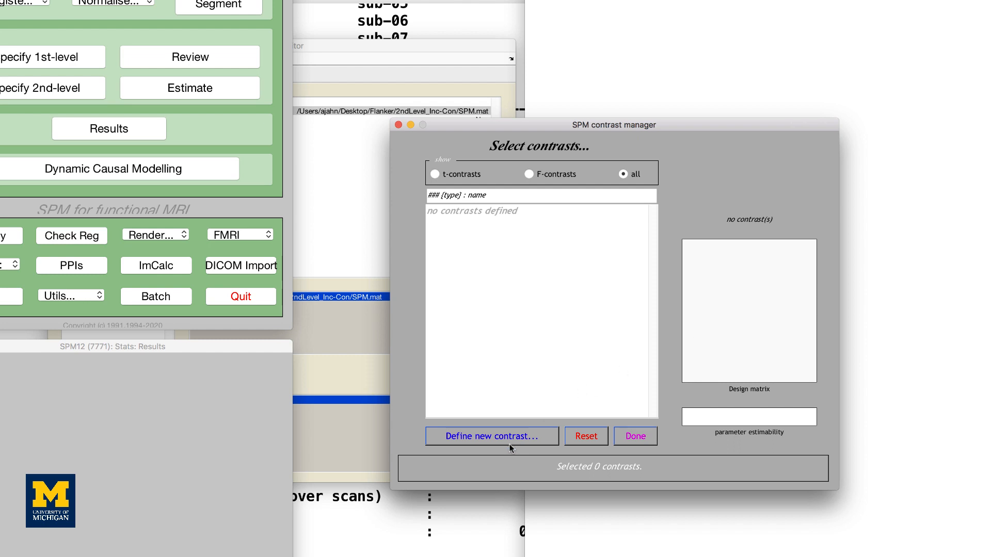
- Define a t-contrast named Inc-Con with weight 1 and accept it
click(492, 436)
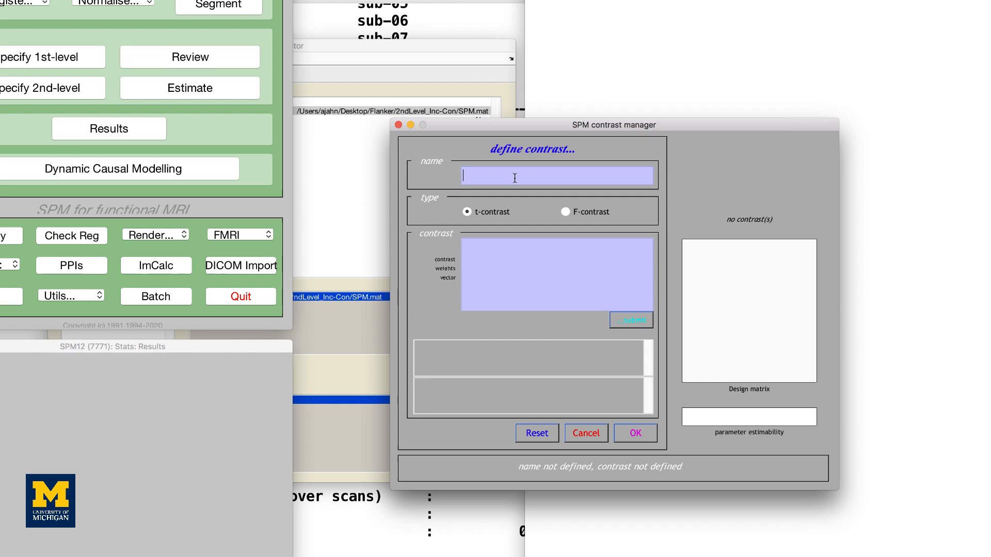
text(Inc-Con)
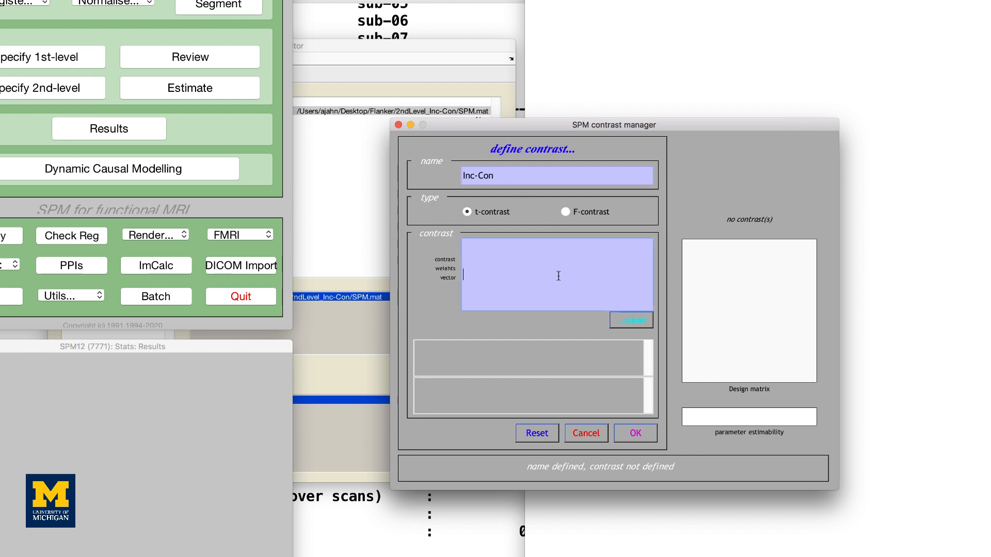
text(1)
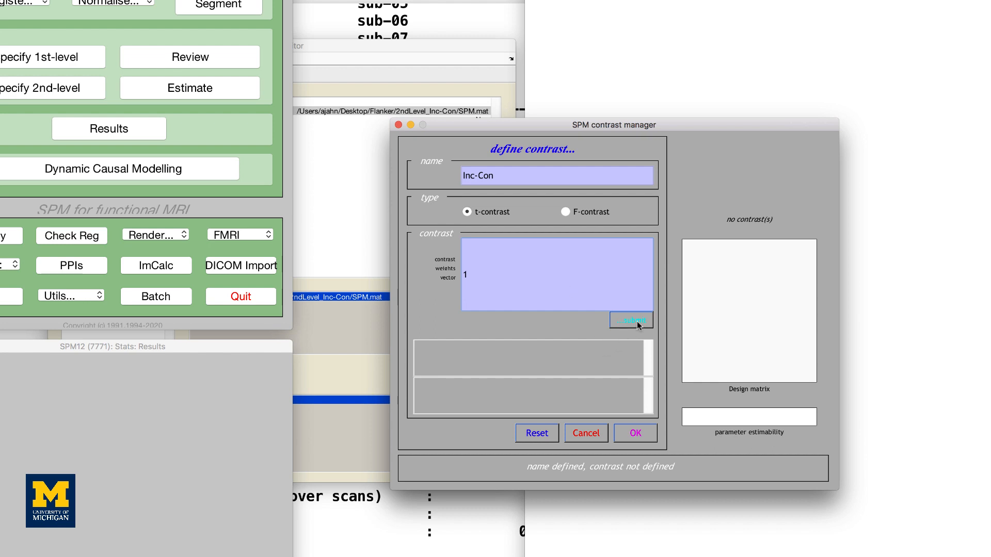
click(630, 320)
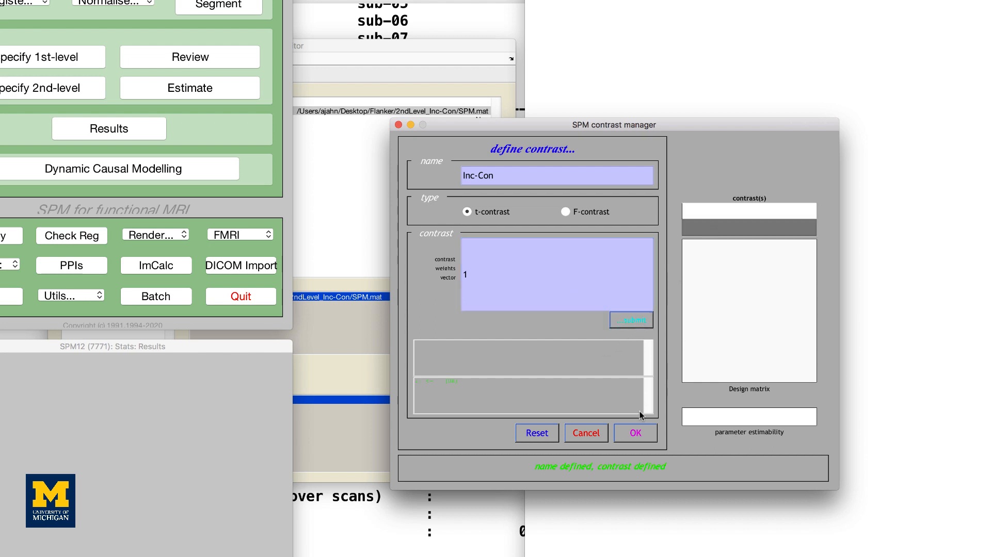
click(633, 433)
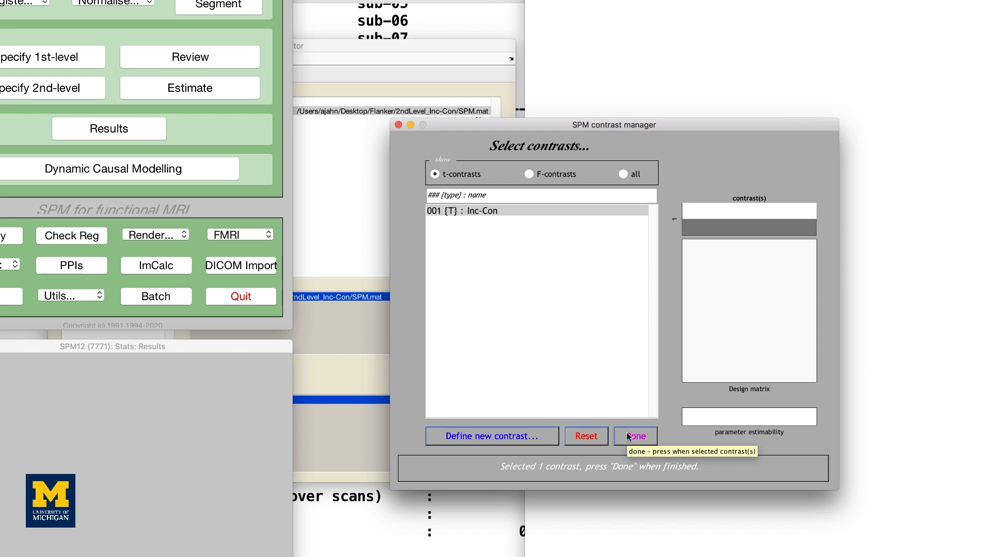
- Display Inc-Con with no masking, uncorrected p<0.001 and a 20-voxel extent threshold
click(634, 436)
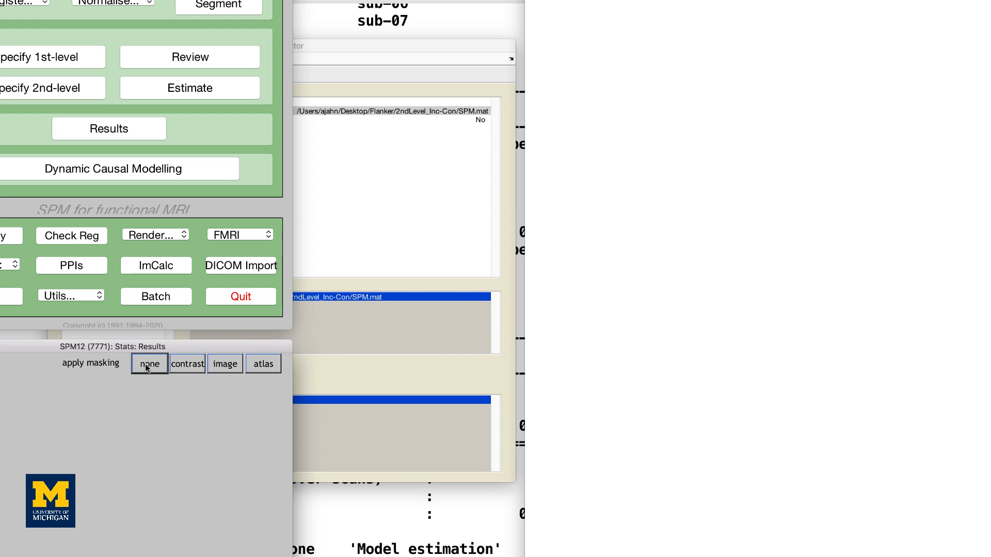
click(150, 364)
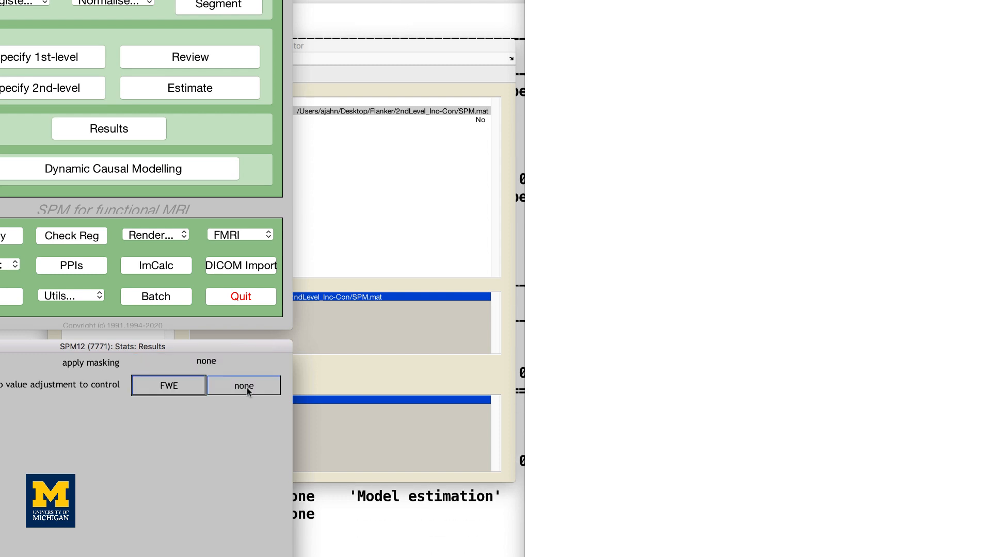
click(244, 385)
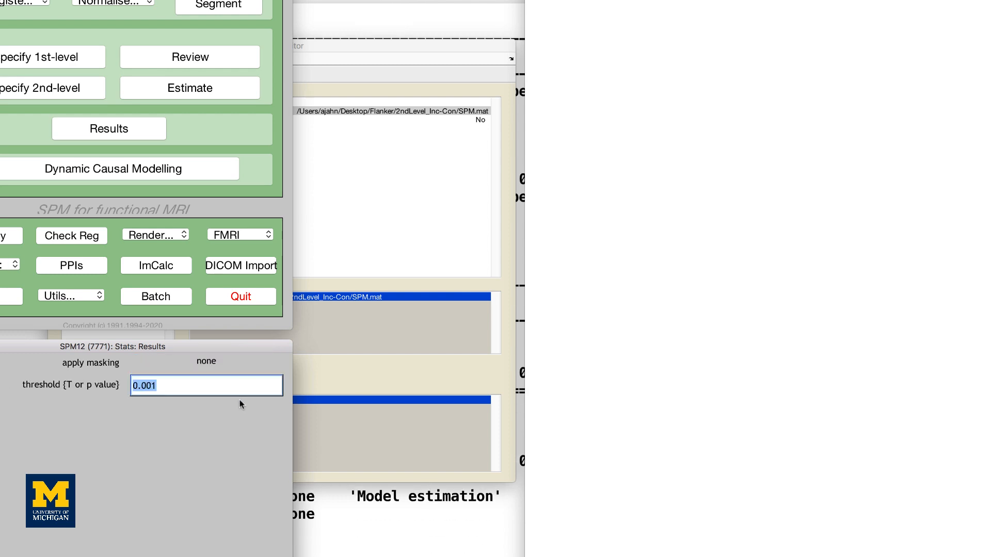
text(20)
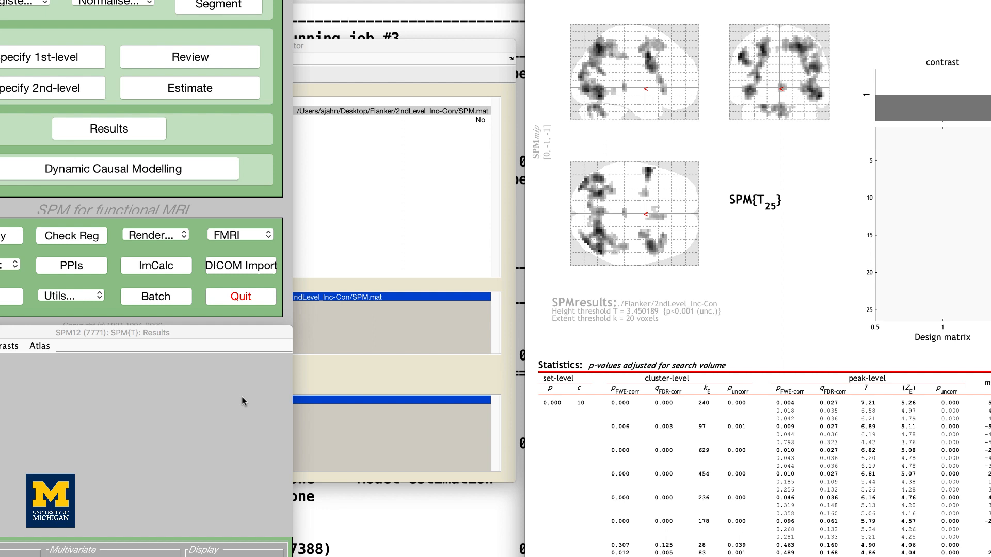
mouse_move(788, 68)
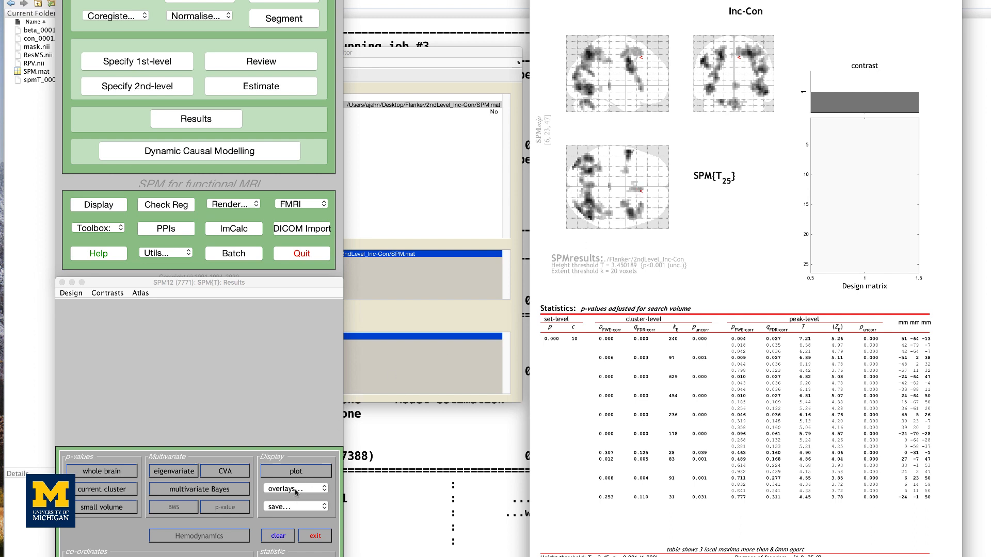
- Overlay the results on sections of avg152T1.nii from /Users/ajahn/spm12/canonical
click(293, 488)
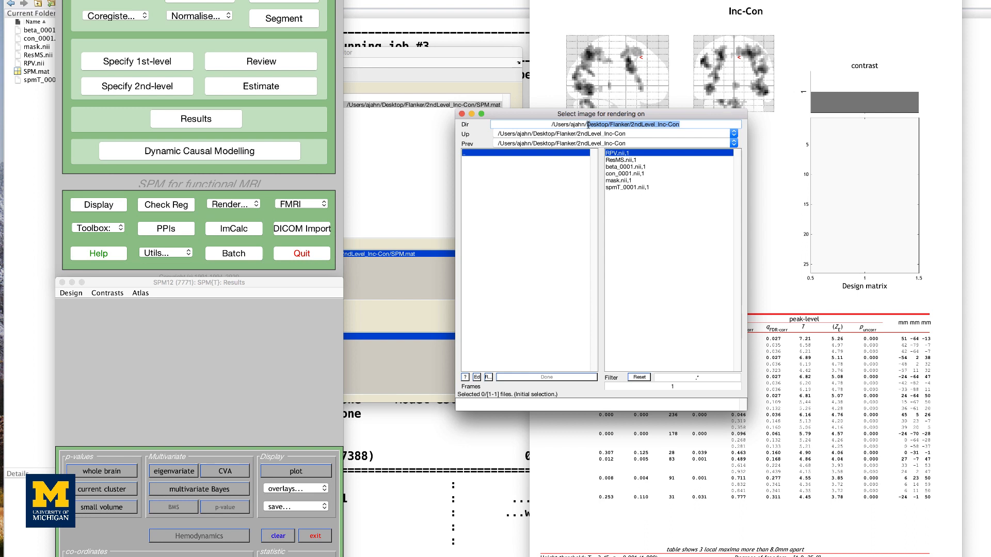
text(/Users/ajahn/spm12/canonical)
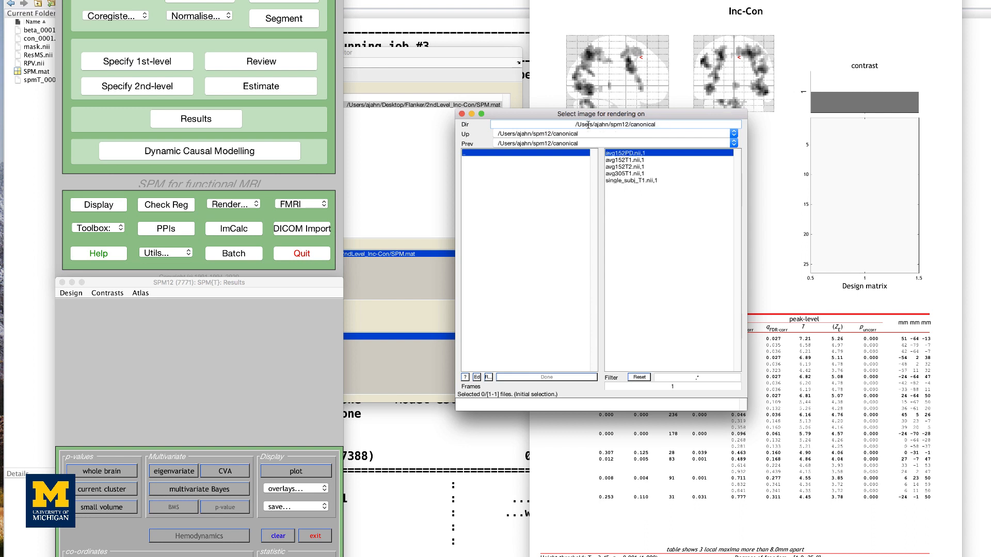
click(625, 160)
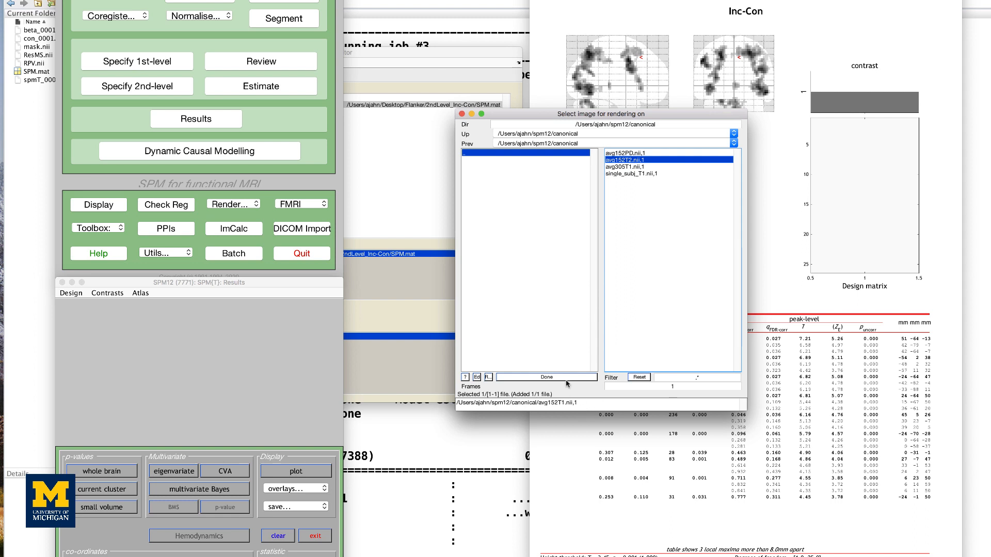
click(542, 376)
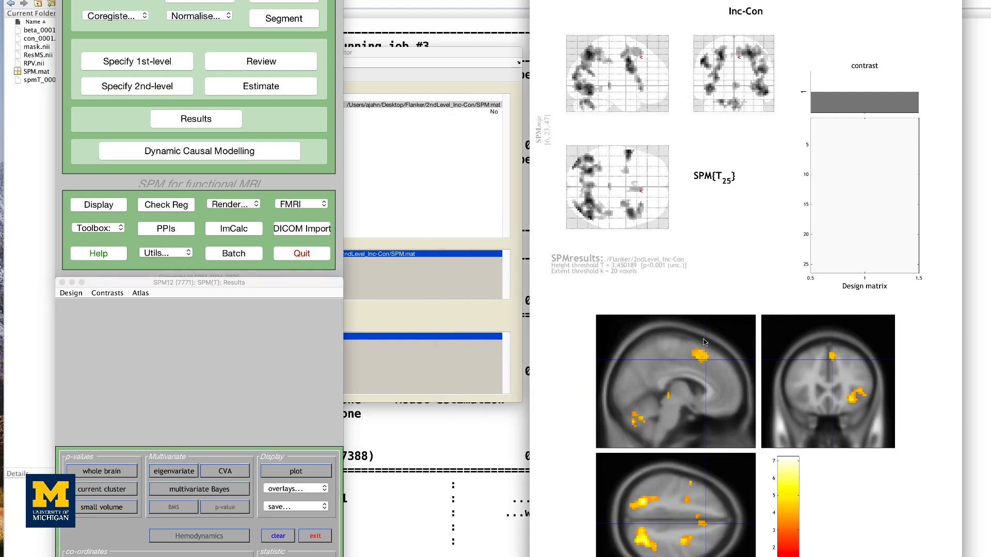
click(698, 358)
text(cd ..)
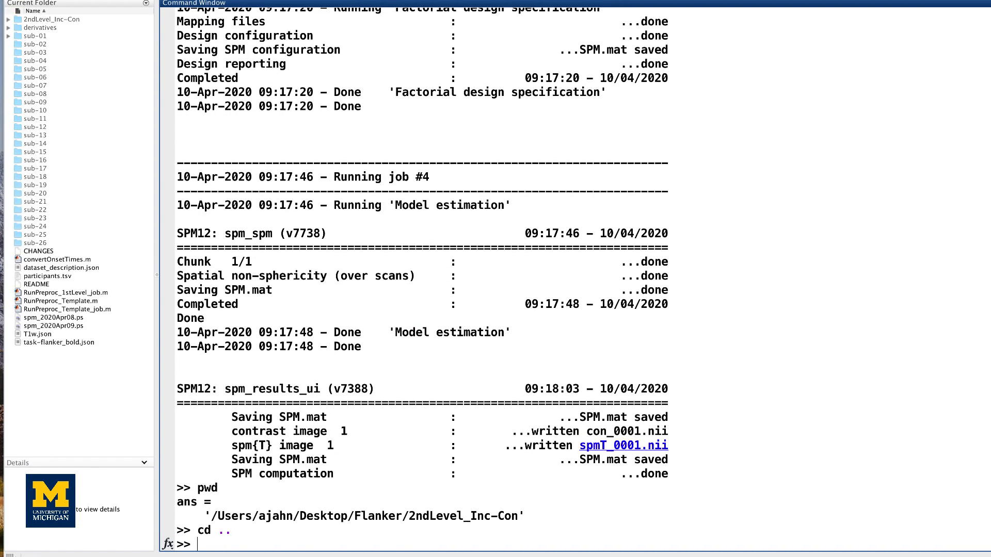
- Make the 2ndLevel_Incongruent and 2ndLevel_Congruent folders with mkdir
text(m)
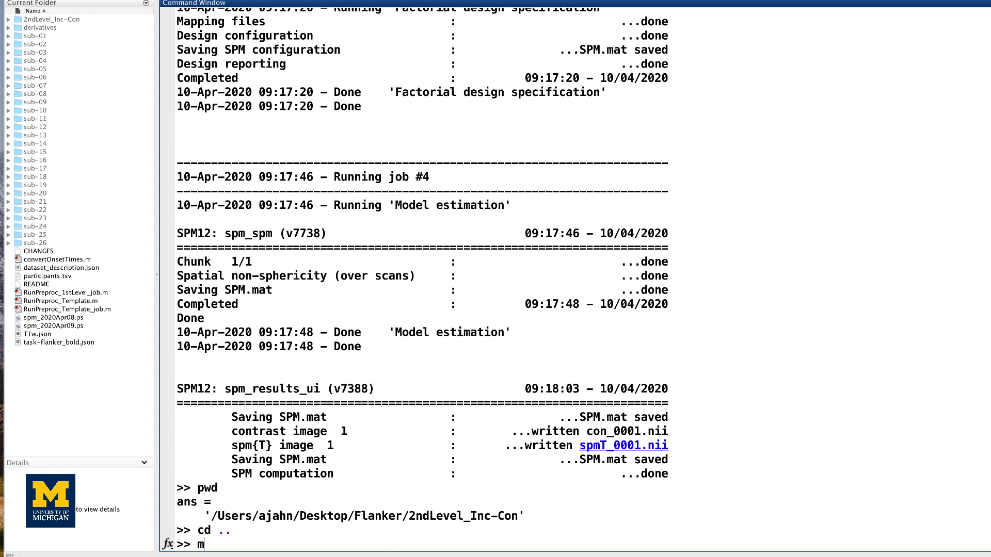
text(kdir)
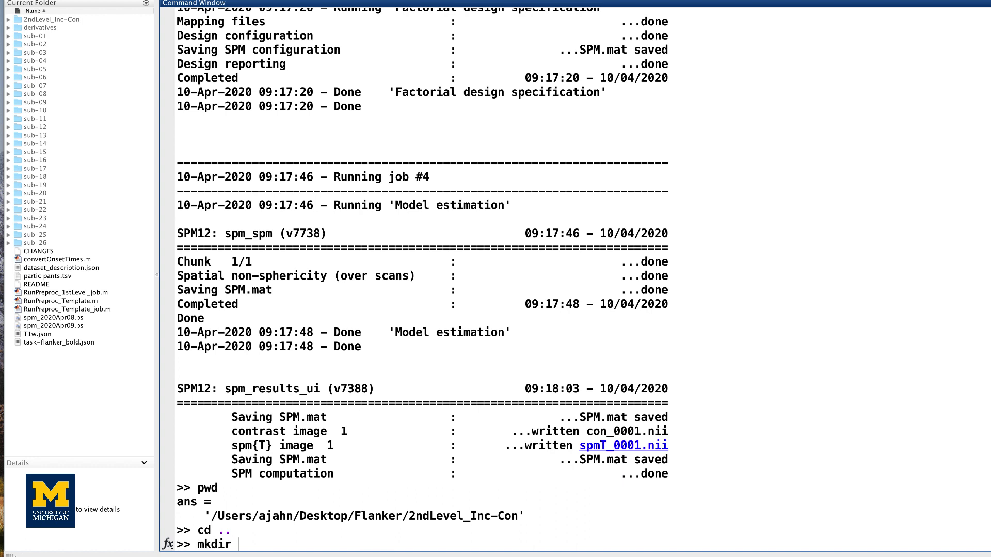
text(2ndL)
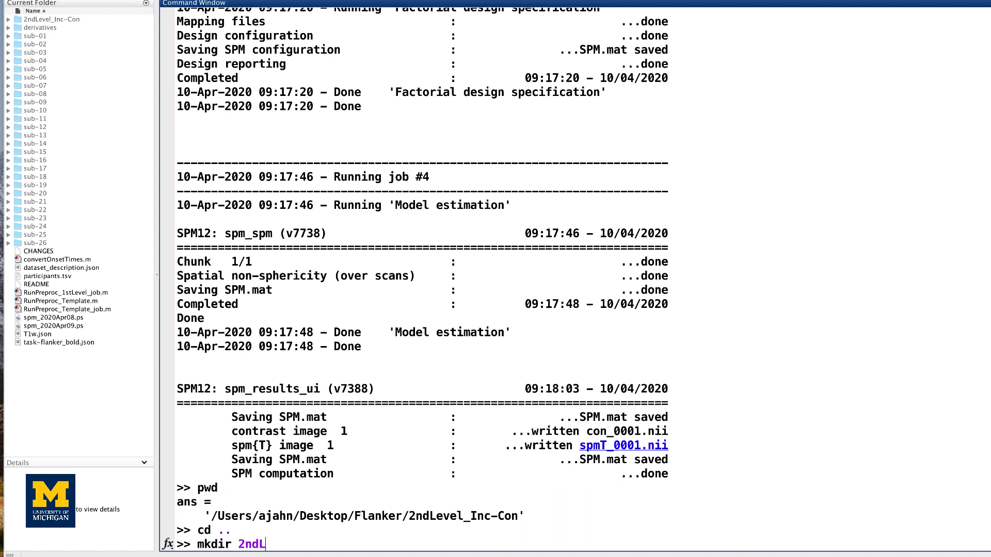
text(evel_Incongruent)
text(mkdir 2nd)
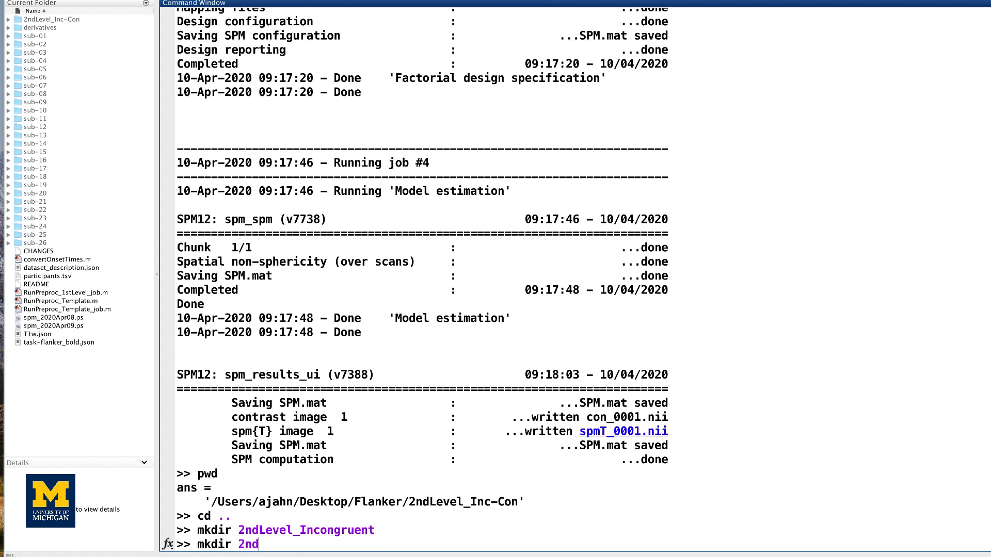
text(Level_Congruen)
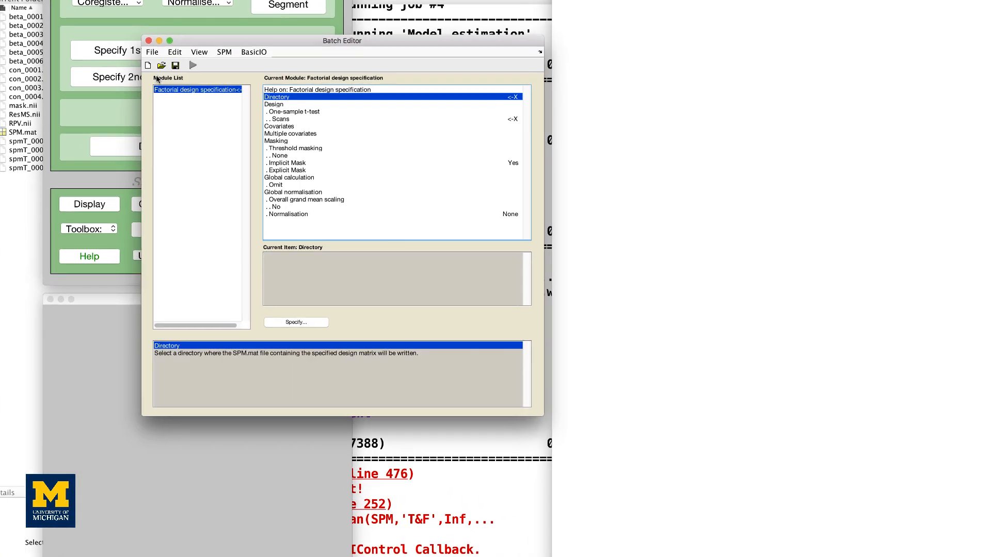
- Set the design's output directory to 2ndLevel_Incongruent and bring up the scan selector at sub-01's 1stLevel folder
click(295, 322)
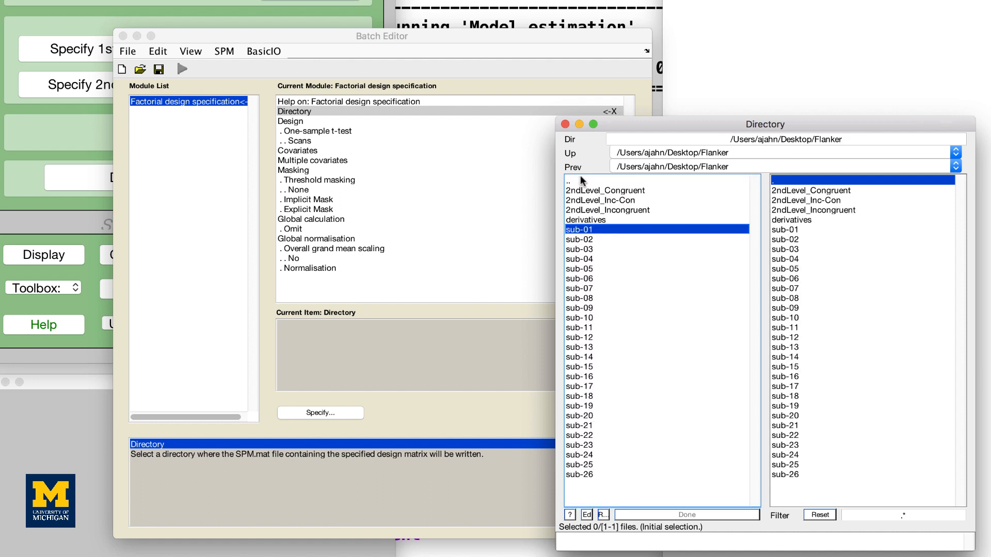
mouse_move(835, 214)
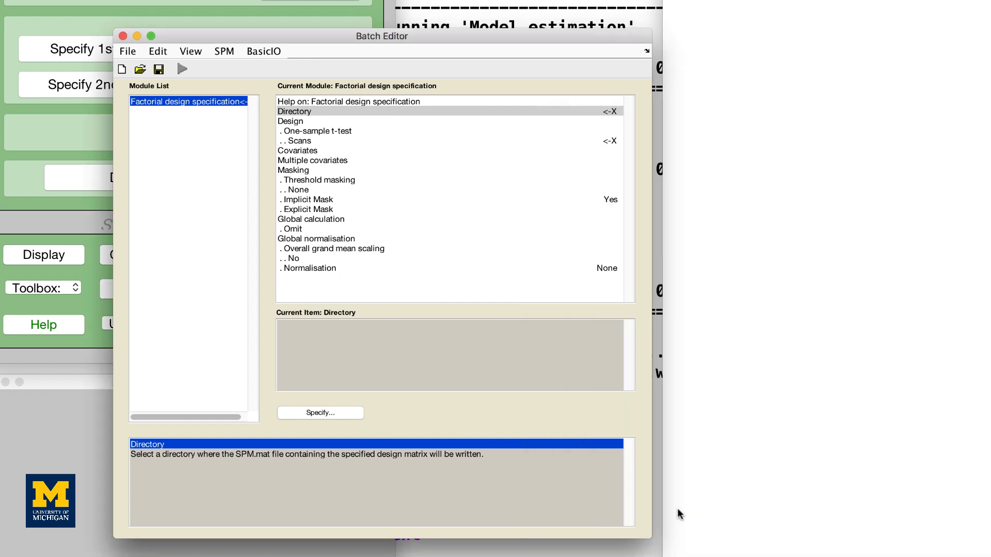
click(296, 141)
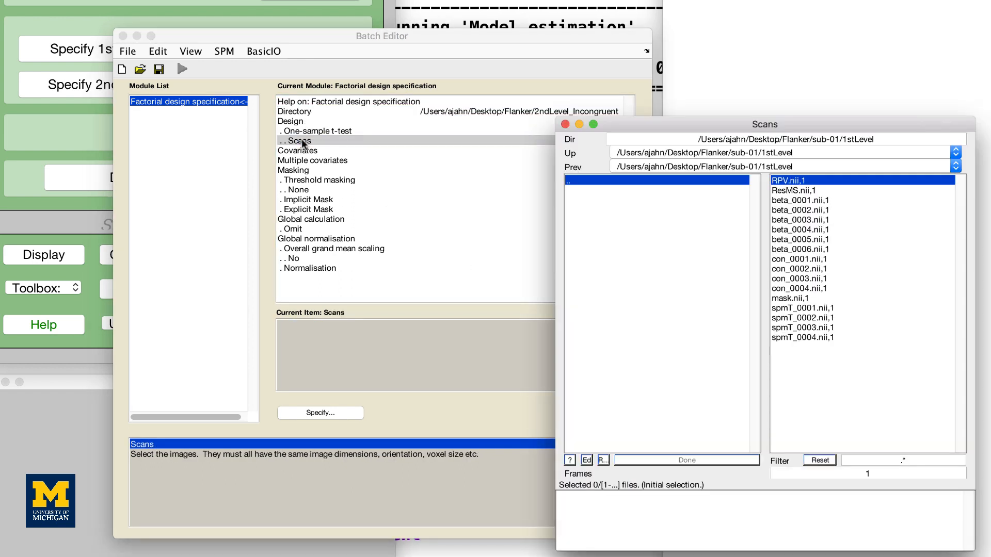